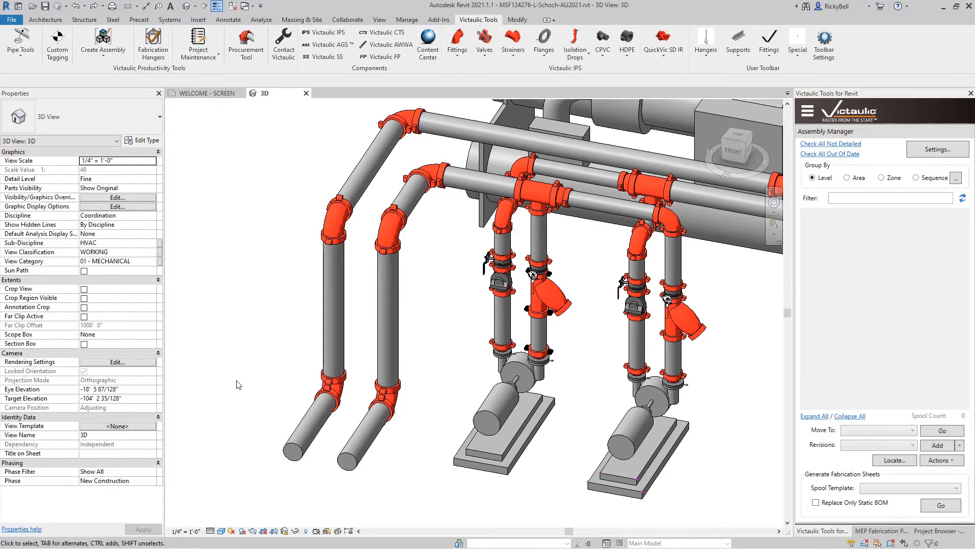
{"action": "mouse_move", "coordinate": [243, 385]}
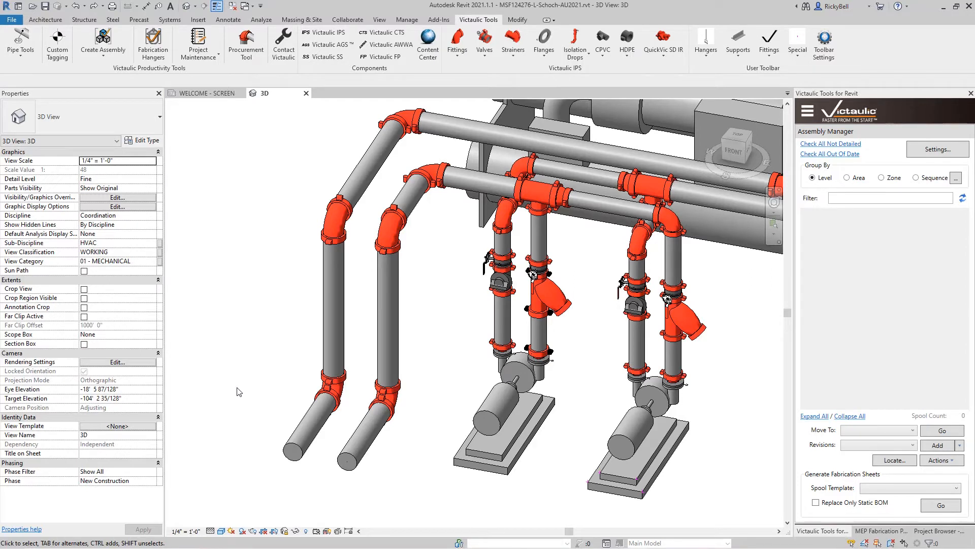
{"action": "mouse_move", "coordinate": [427, 460]}
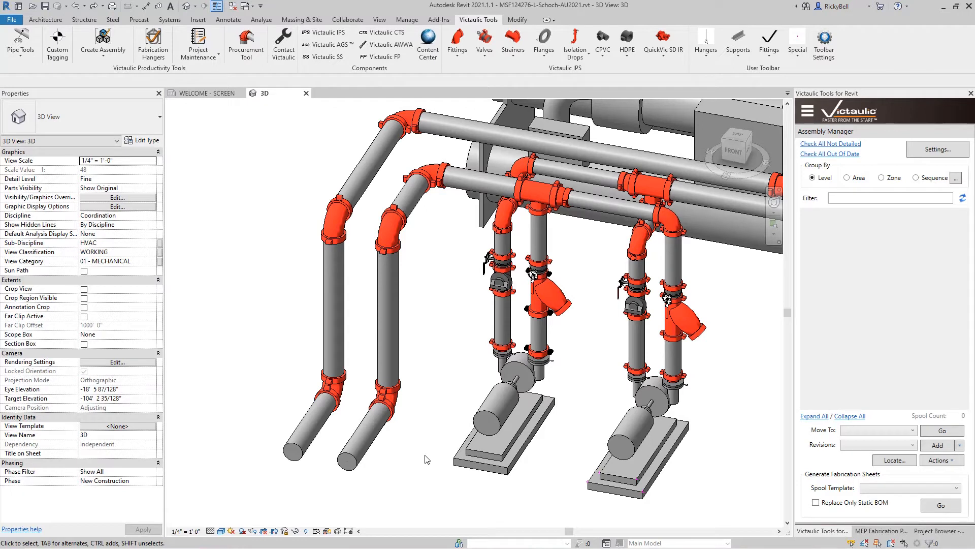
{"action": "mouse_move", "coordinate": [418, 462]}
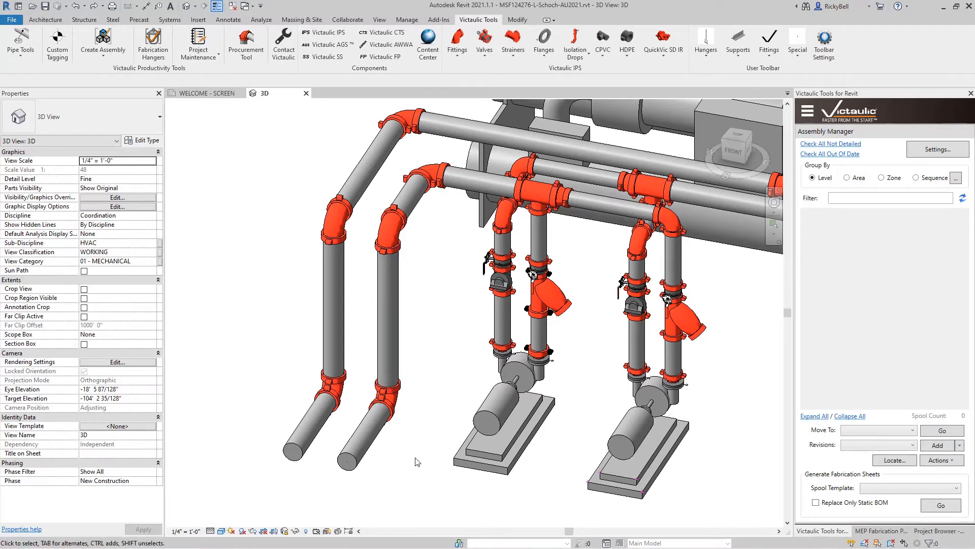
Copy the left pump riser's Venturi check valve to the middle of the second riser
{"action": "left_click", "coordinate": [386, 230]}
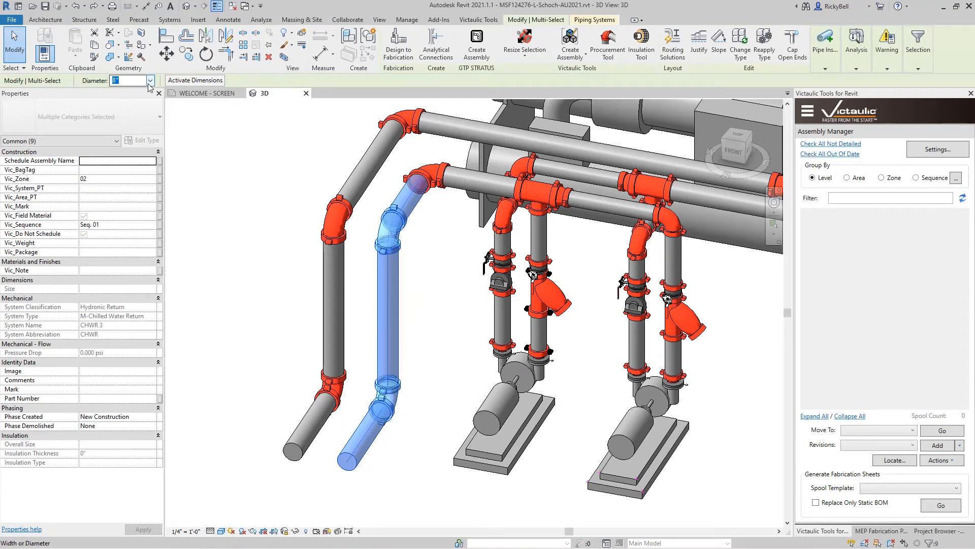
{"action": "mouse_move", "coordinate": [233, 213]}
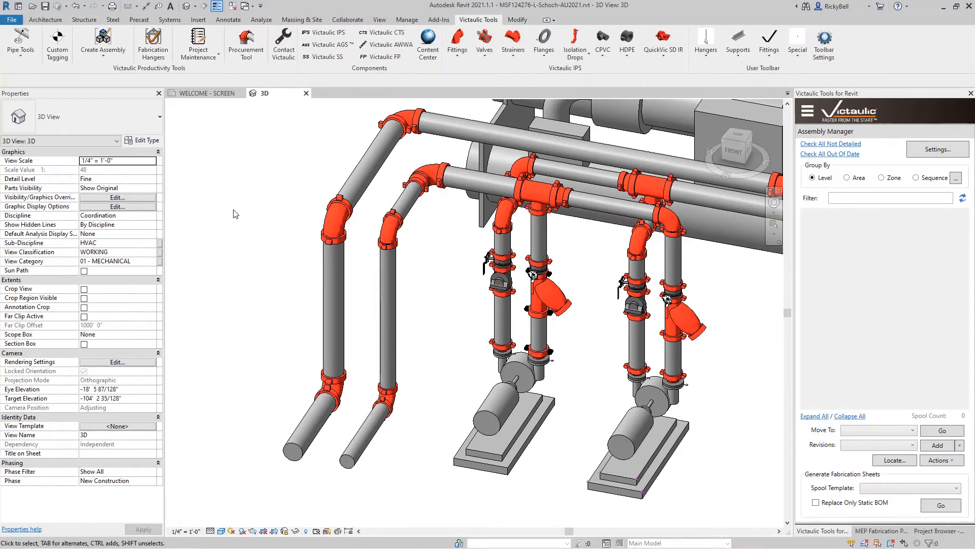
{"action": "left_click", "coordinate": [498, 283]}
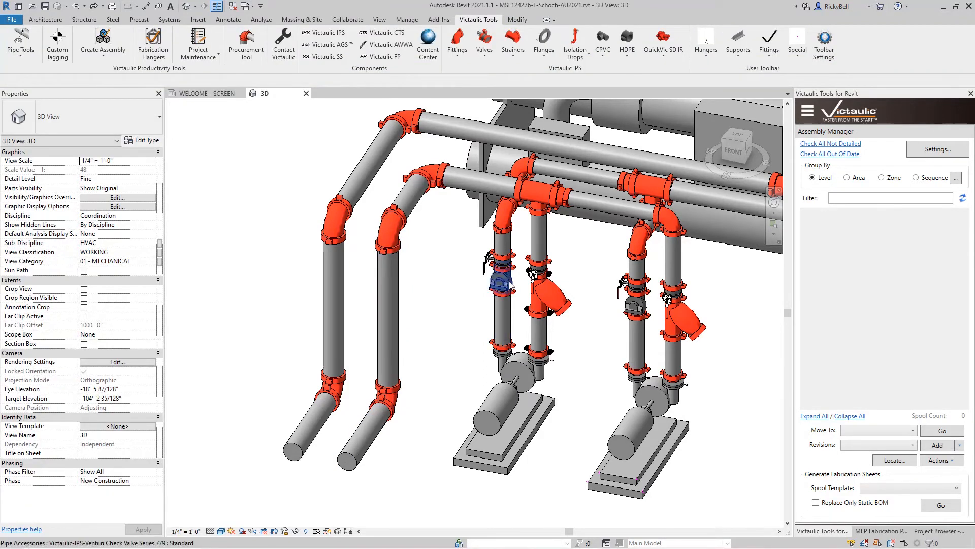
{"action": "left_click", "coordinate": [499, 281]}
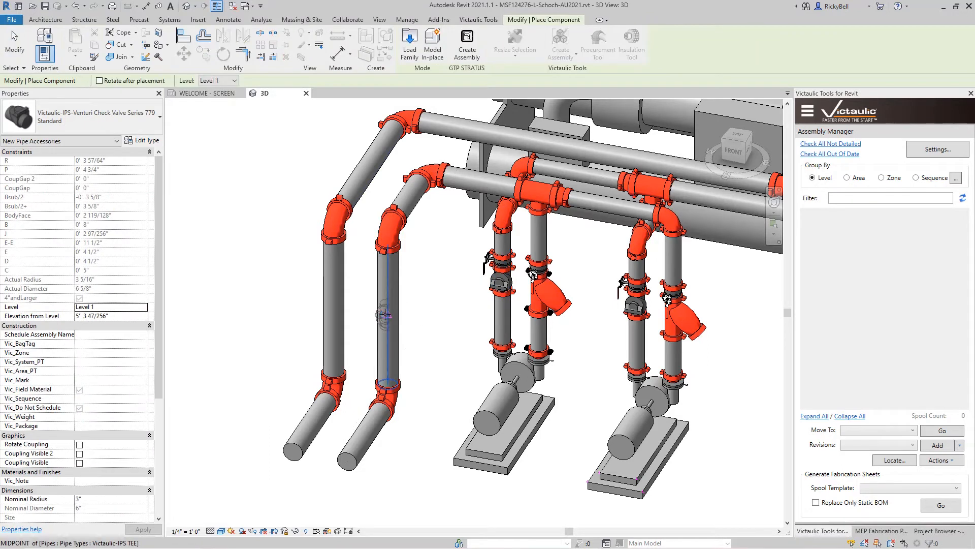
{"action": "left_click", "coordinate": [388, 314]}
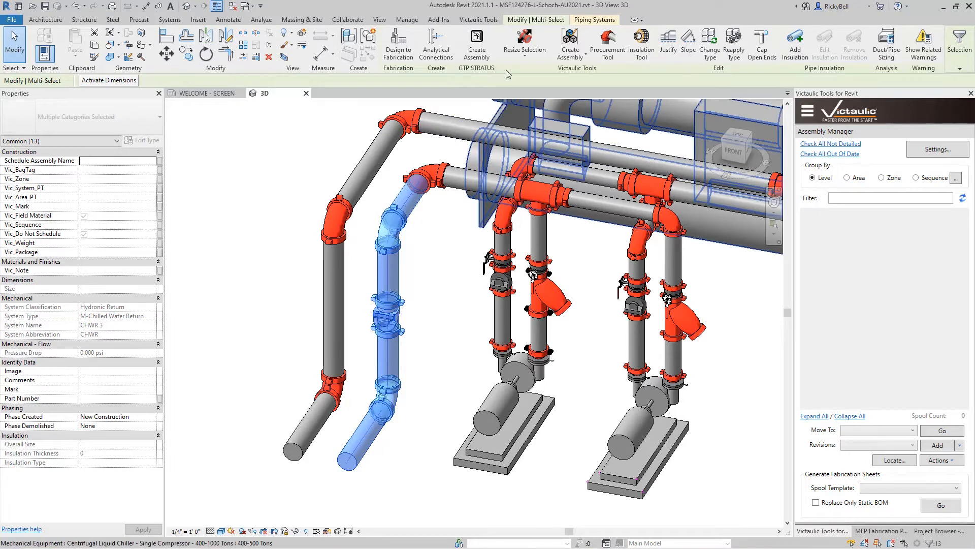
Run Victaulic Resize Selection on the second riser run, check valve included
{"action": "left_click", "coordinate": [524, 37]}
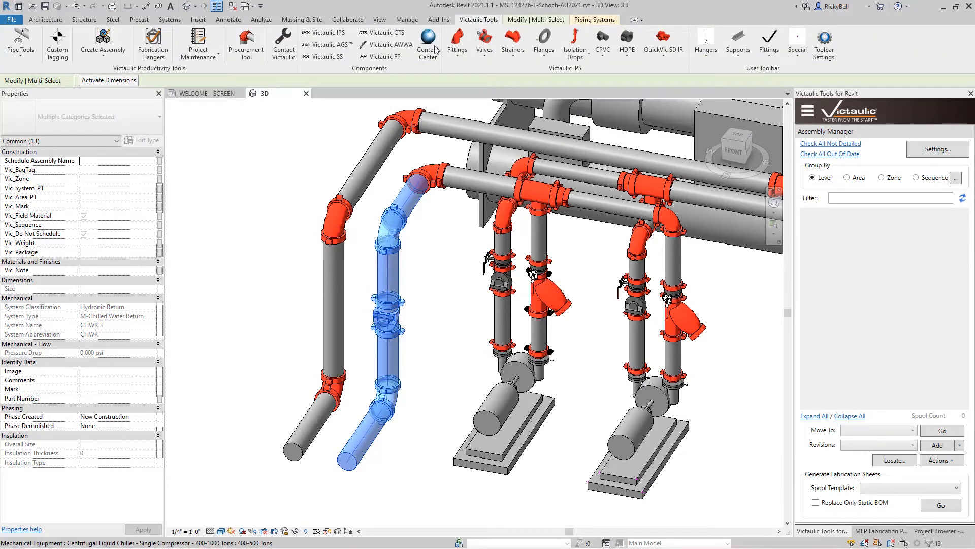
{"action": "left_click", "coordinate": [20, 43]}
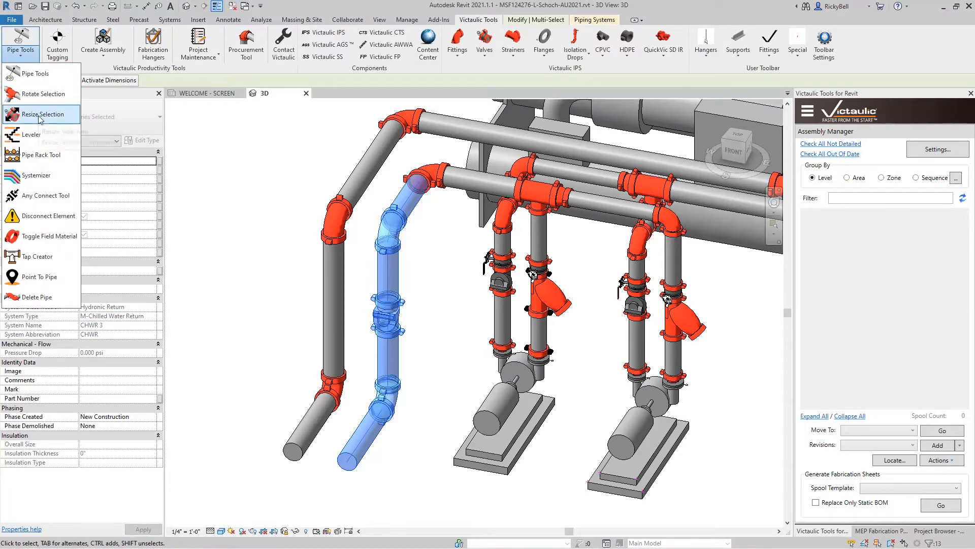
{"action": "left_click", "coordinate": [39, 116]}
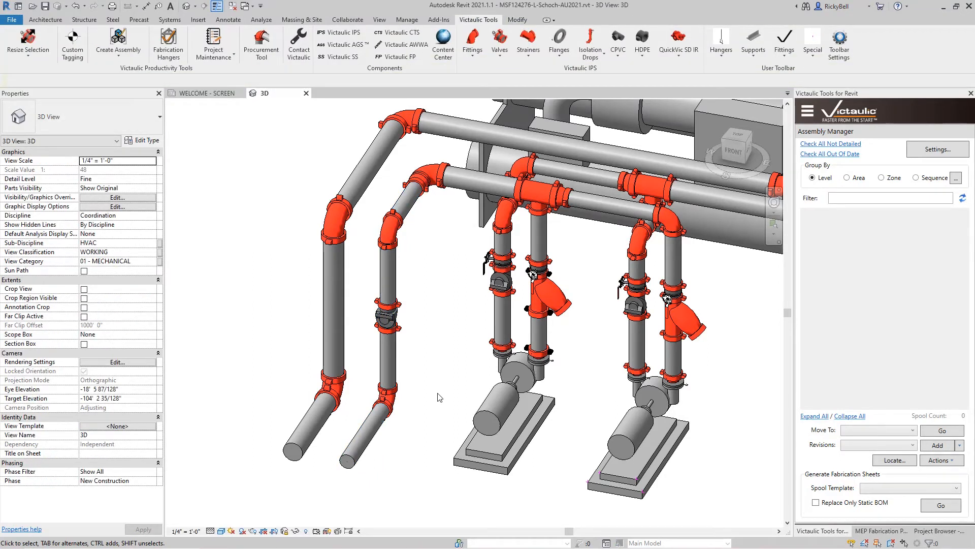
{"action": "mouse_move", "coordinate": [238, 317]}
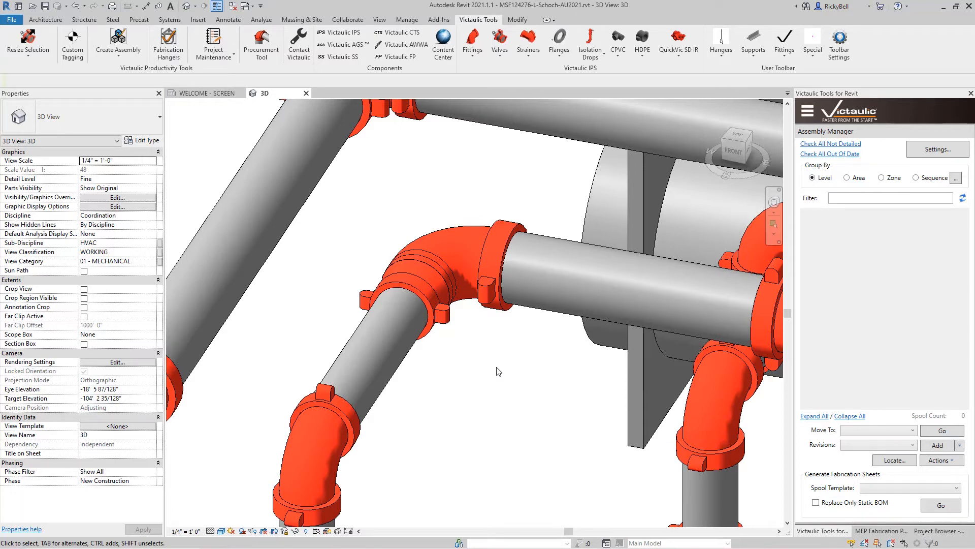
{"action": "mouse_move", "coordinate": [92, 96]}
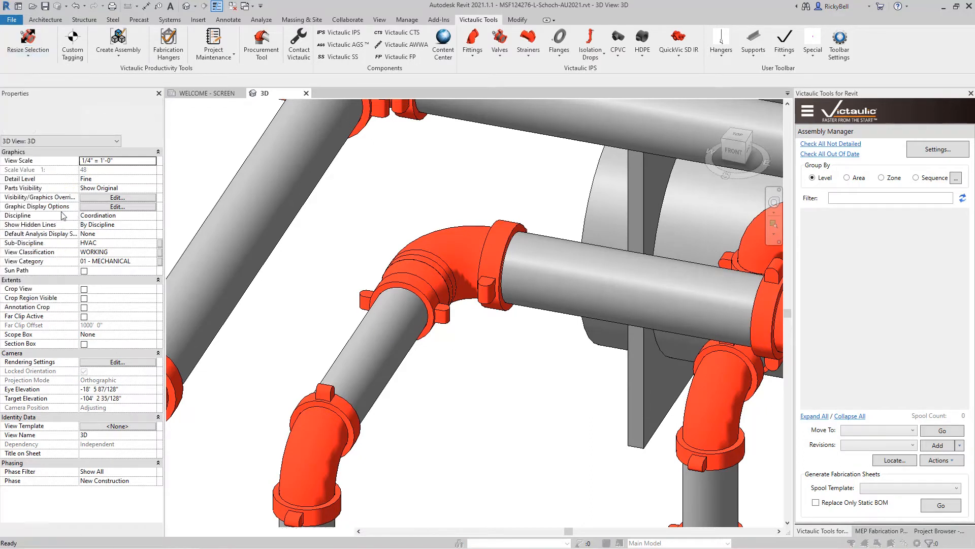
Activate Victaulic's Disconnect Element tool at the elbow beside the chiller
{"action": "left_click", "coordinate": [420, 293]}
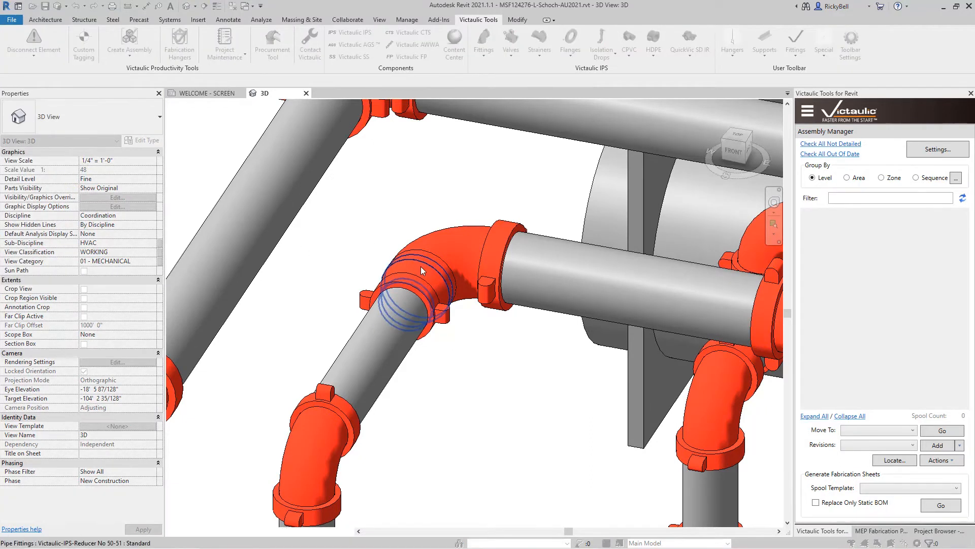
Disconnect the reducer at the chiller elbow, then disconnect the remaining neighbouring fittings
{"action": "left_click", "coordinate": [331, 244]}
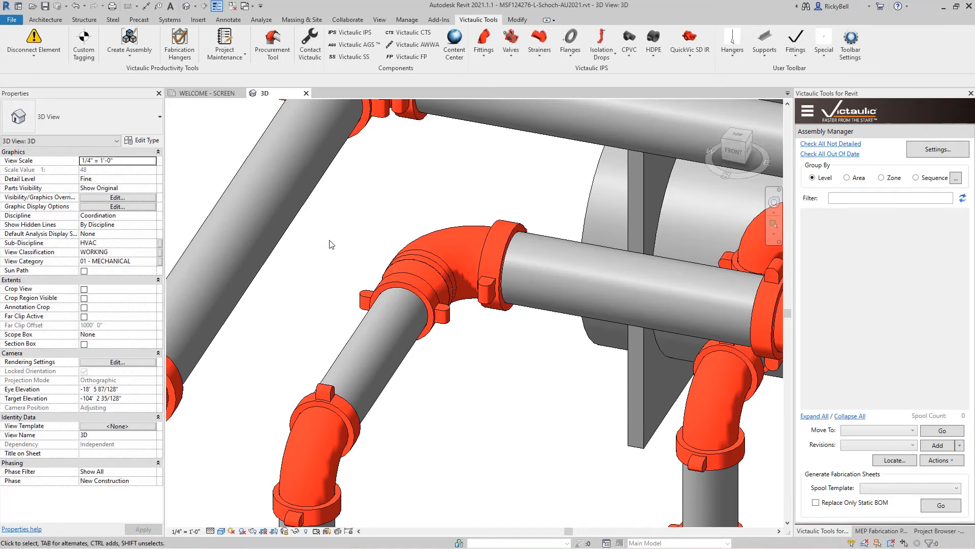
{"action": "left_click", "coordinate": [33, 44]}
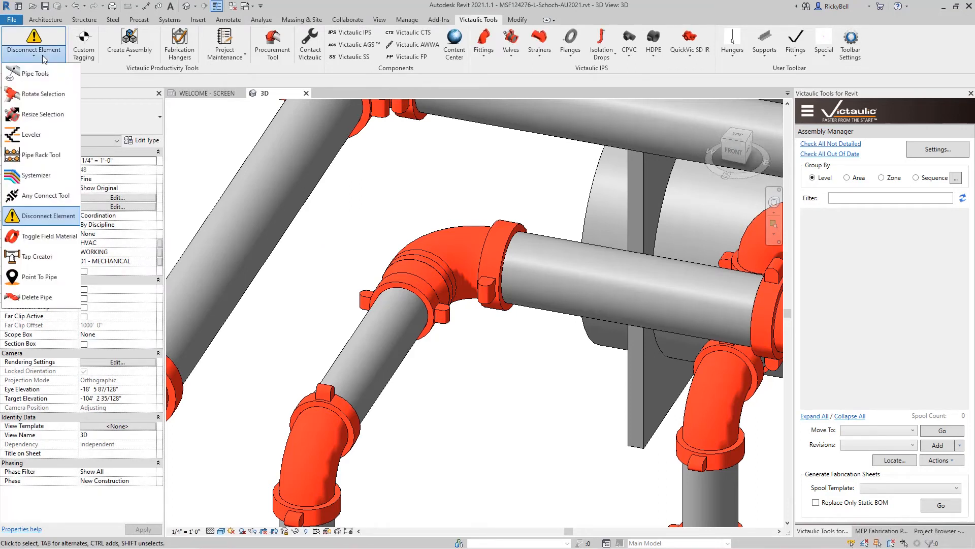
{"action": "left_click", "coordinate": [40, 215]}
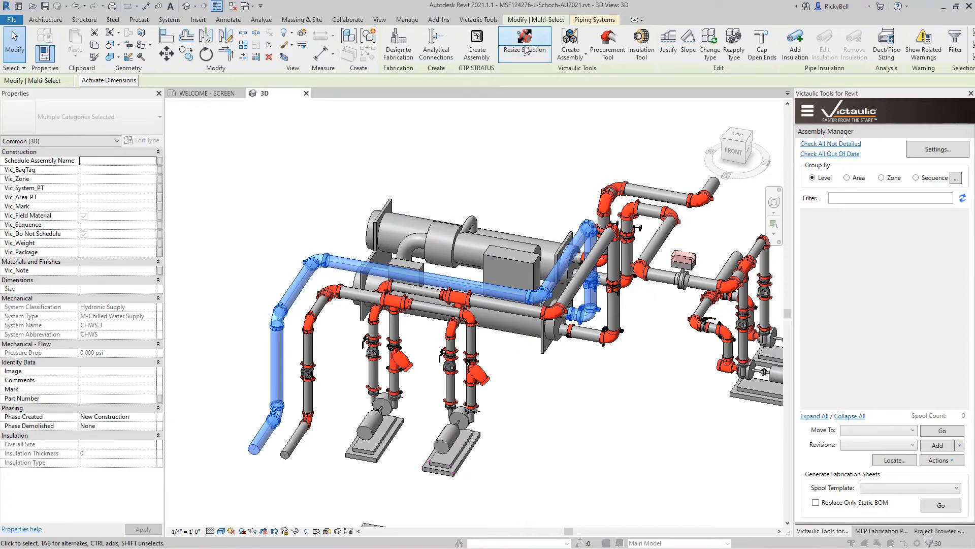
Resize the chilled water supply run over the chiller to the chosen diameter
{"action": "left_click", "coordinate": [523, 41]}
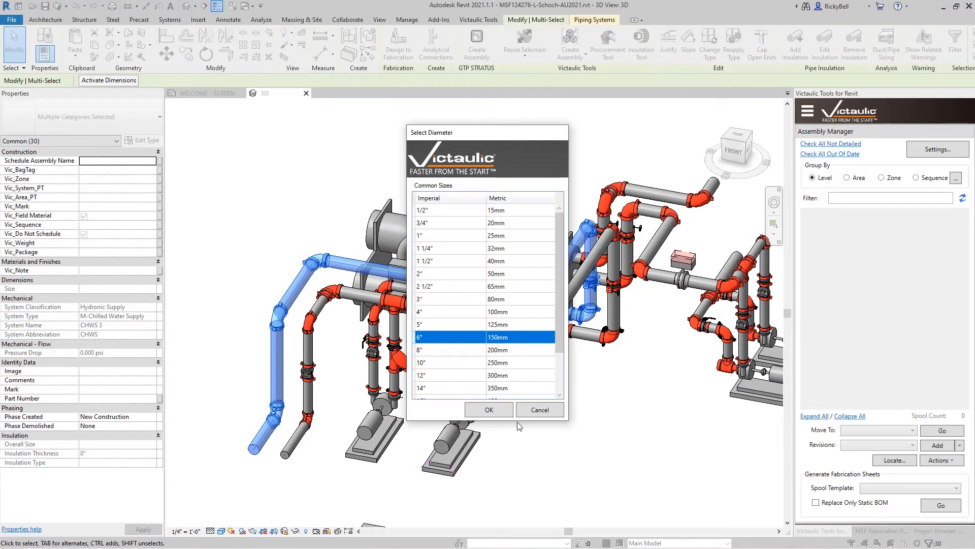
{"action": "left_click", "coordinate": [488, 409]}
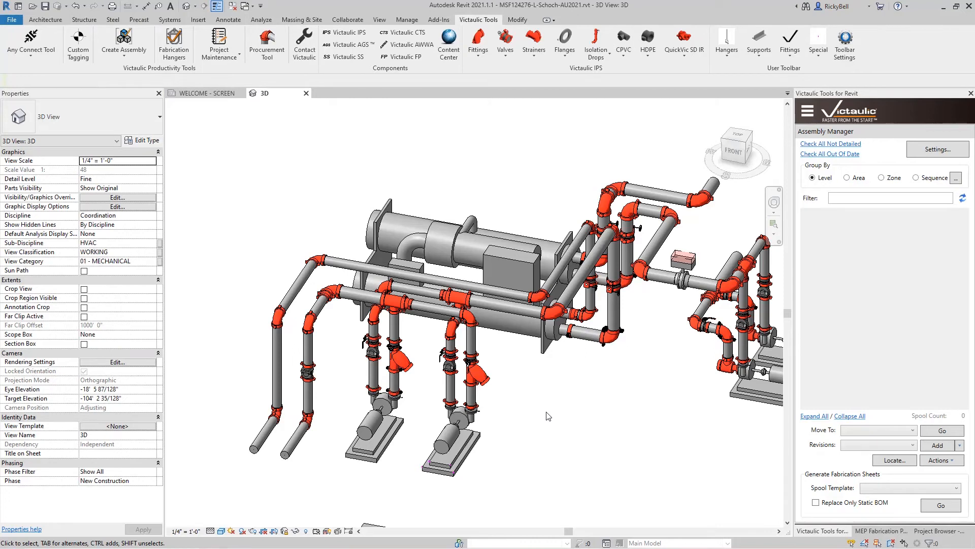
Set the upper supply pipe run near the chiller to a 10-inch diameter
{"action": "scroll", "scroll_direction": "up", "scroll_amount": 3}
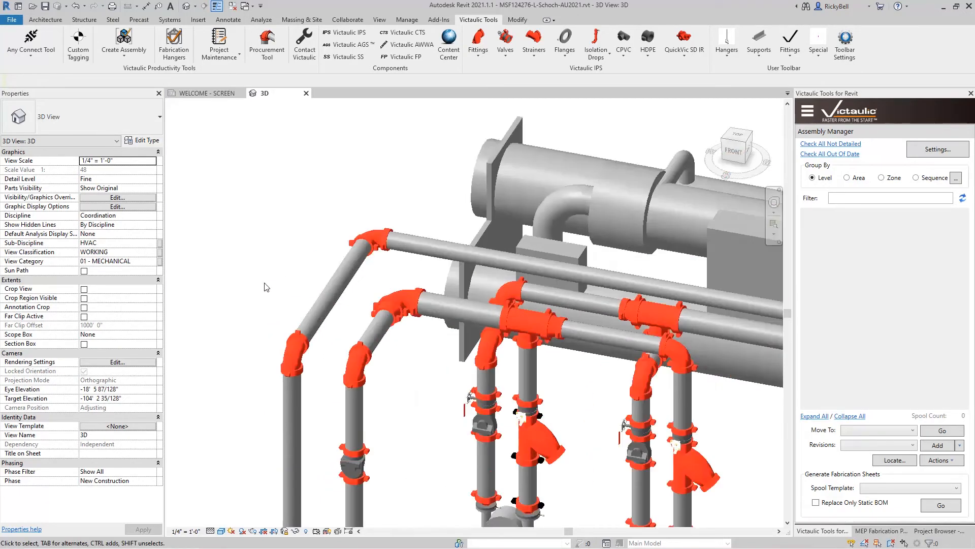
{"action": "left_click", "coordinate": [30, 44]}
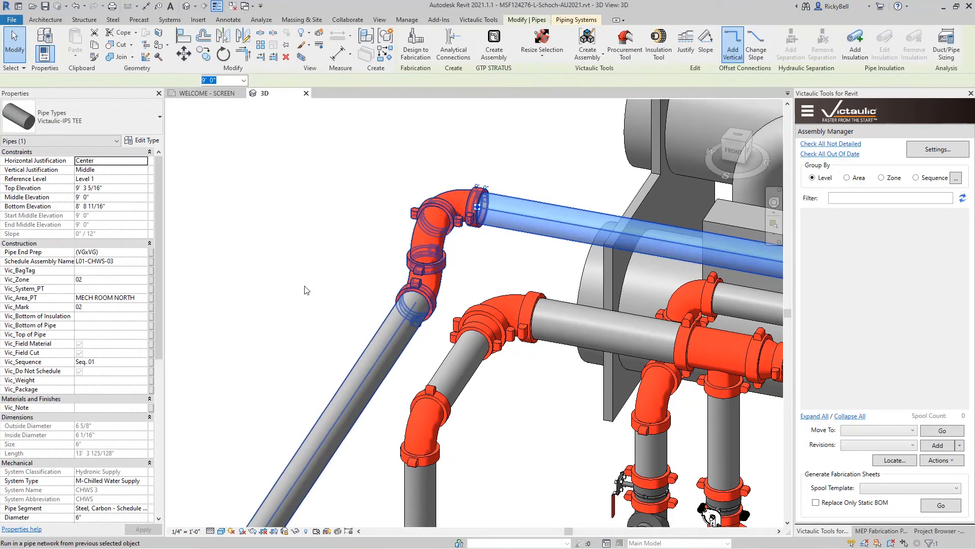
{"action": "left_click", "coordinate": [411, 249]}
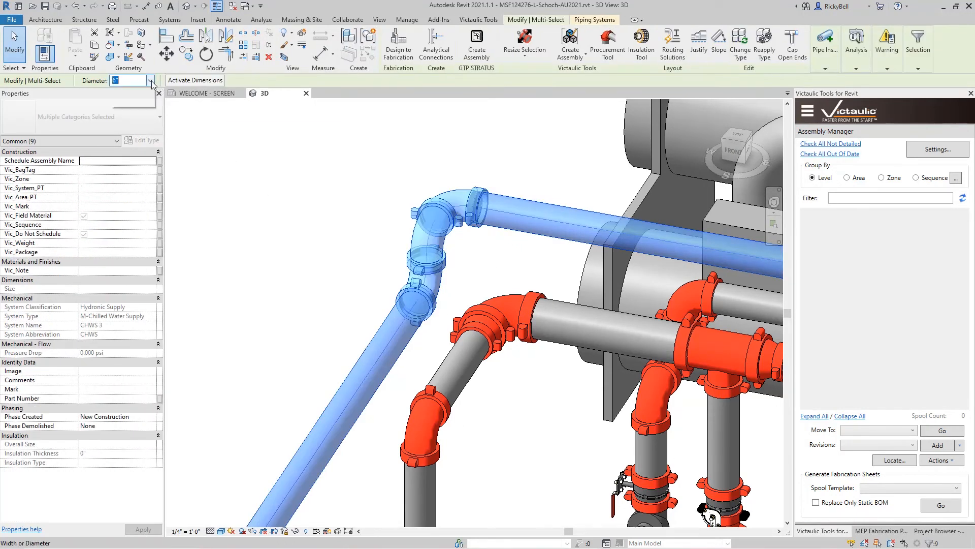
{"action": "left_click", "coordinate": [149, 81]}
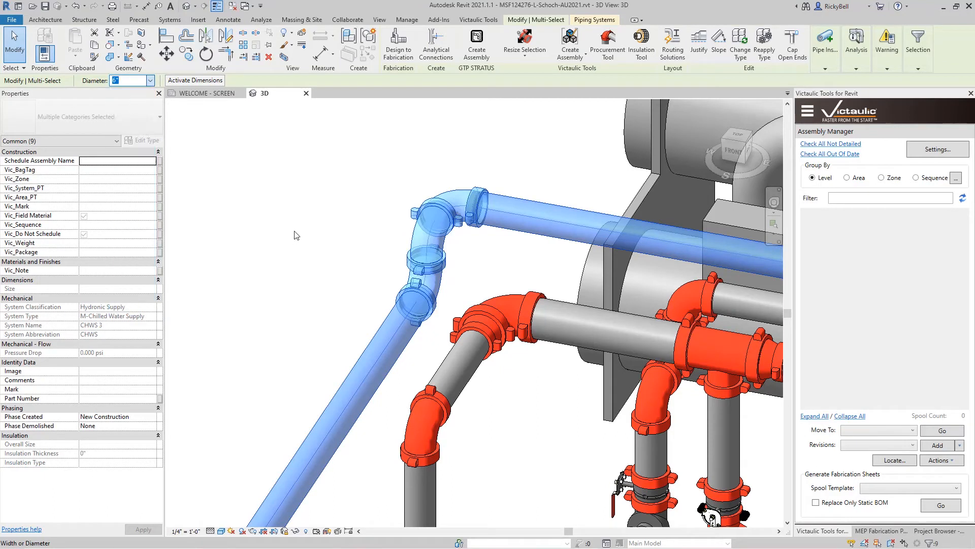
{"action": "type", "text": "10"}
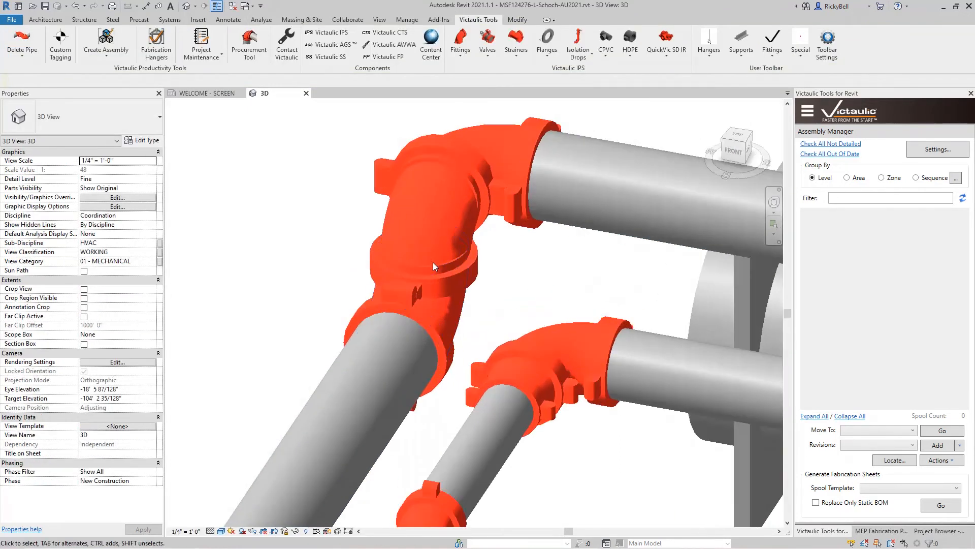
Reconnect the enlarged elbow fitting to the diagonal pipe end
{"action": "left_click", "coordinate": [433, 266]}
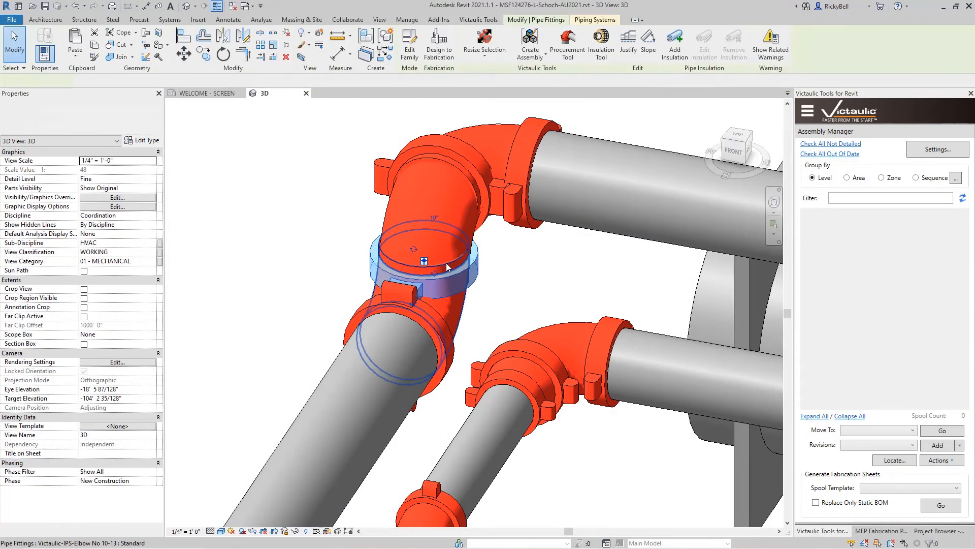
{"action": "left_click", "coordinate": [429, 255]}
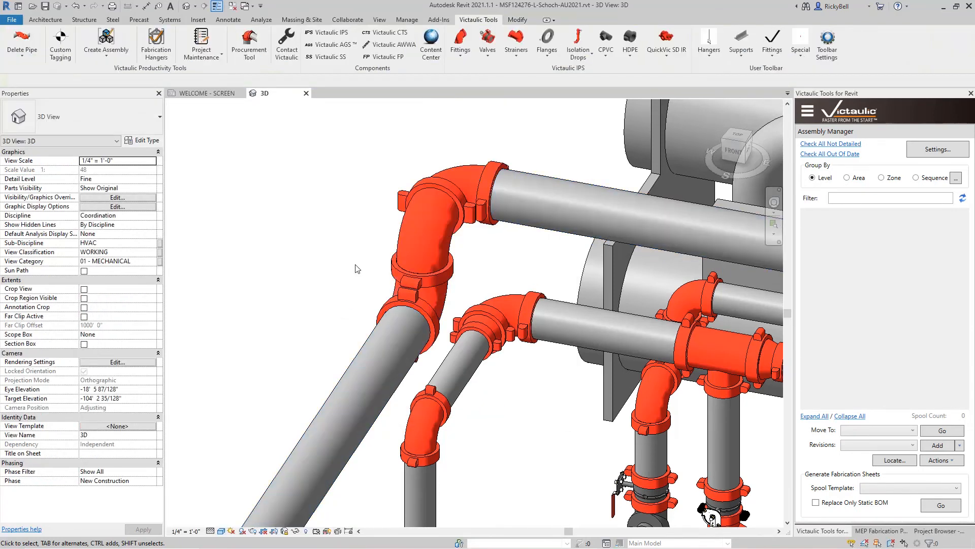
{"action": "mouse_move", "coordinate": [426, 233]}
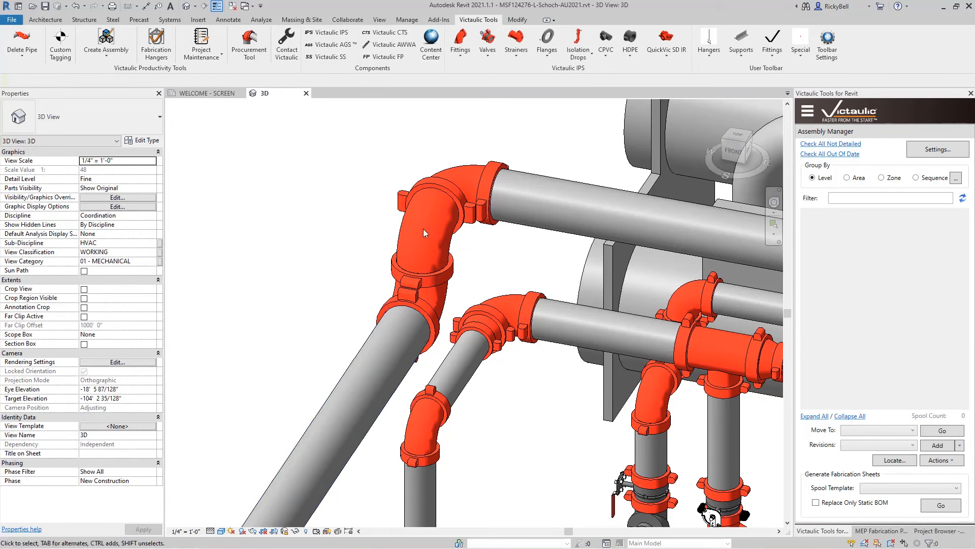
{"action": "mouse_move", "coordinate": [344, 263]}
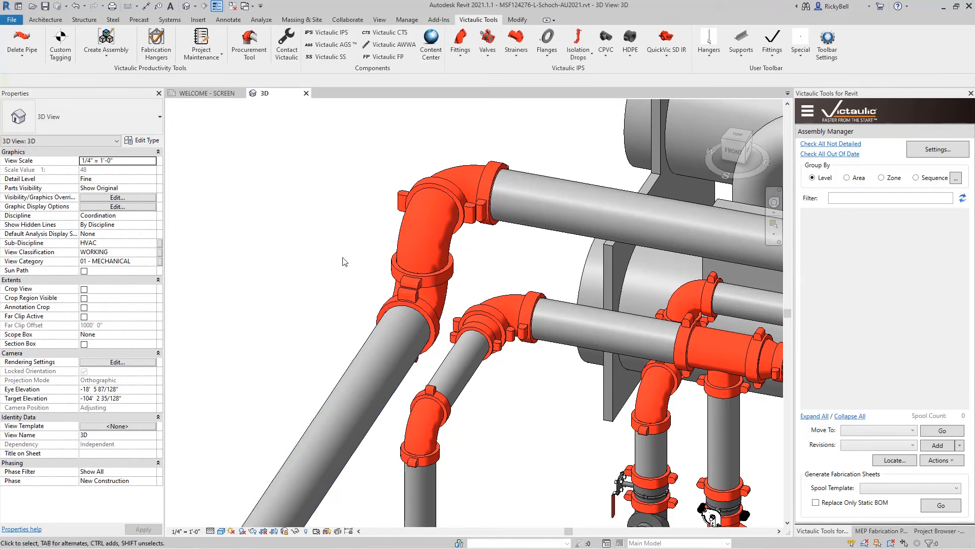